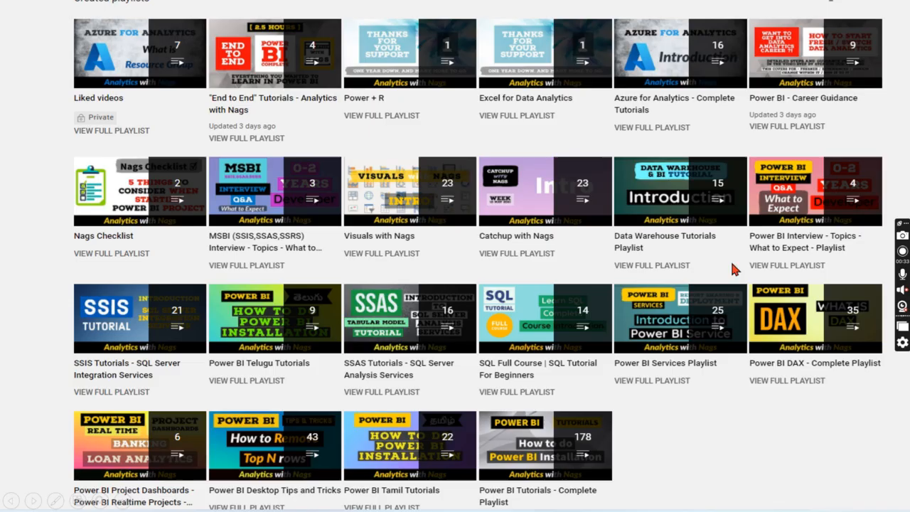
pyautogui.moveTo(722, 344)
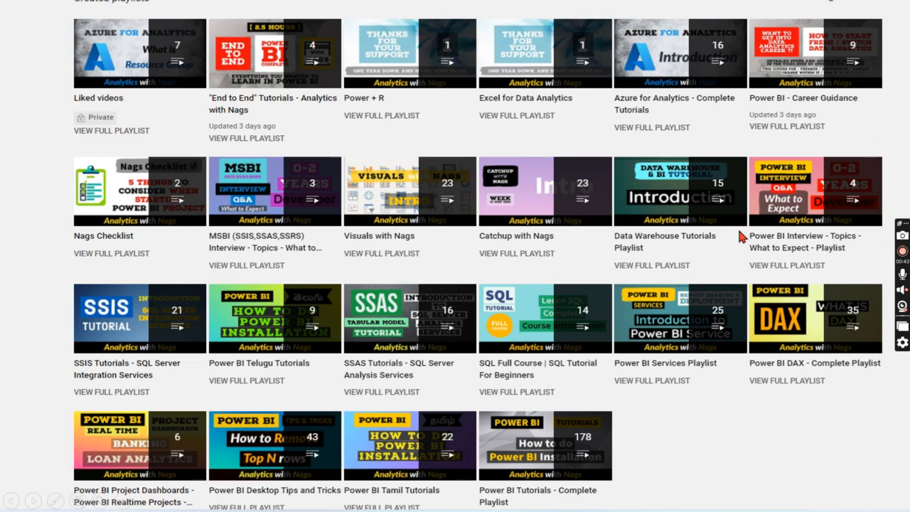
# Exit the full-screen slide show to return to slide 3 in editing view
pyautogui.click(637, 498)
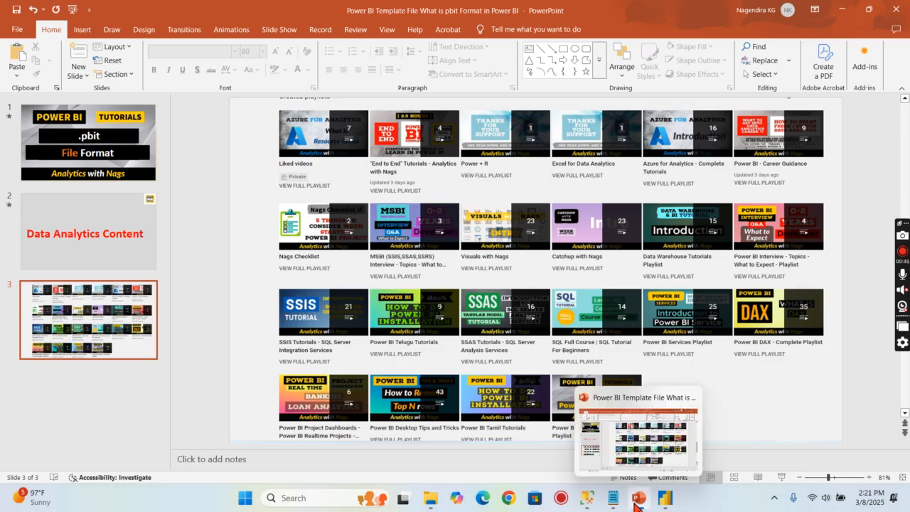
# Switch to the Sales Dashboard report and view its Definition page
pyautogui.click(664, 498)
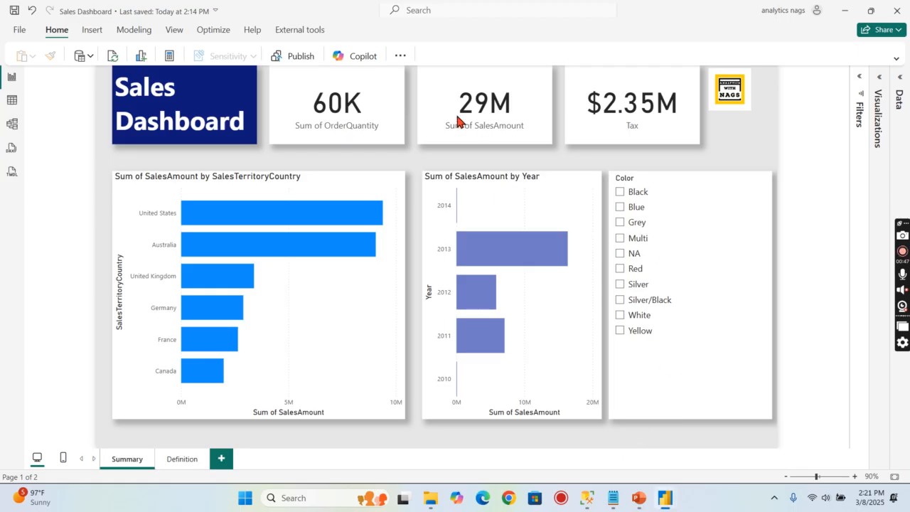
pyautogui.moveTo(693, 453)
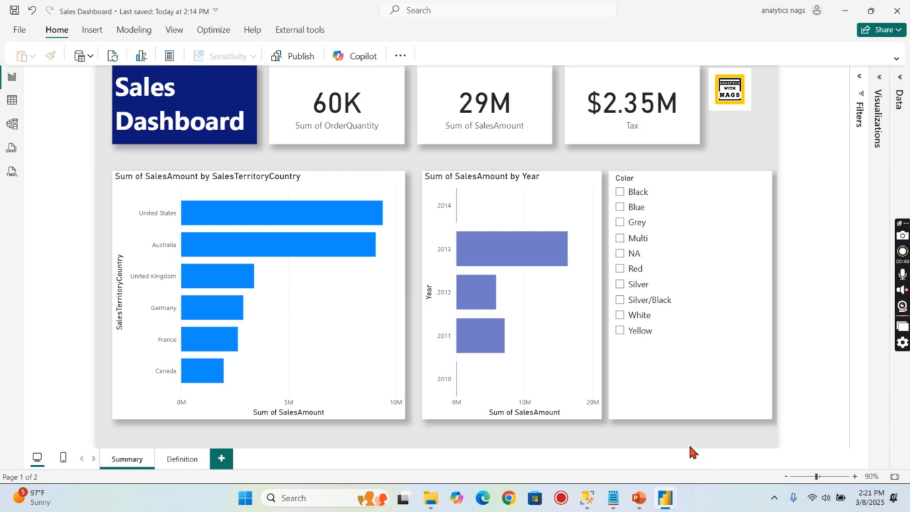
pyautogui.moveTo(90, 67)
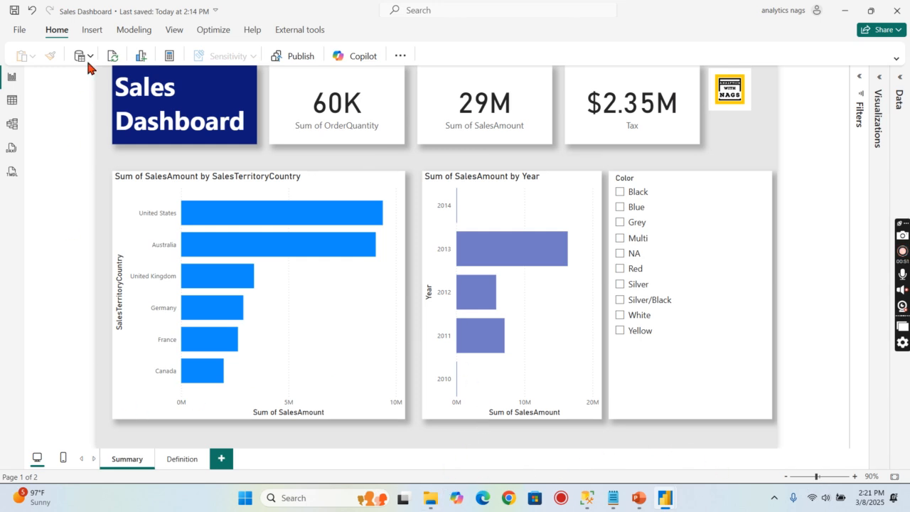
pyautogui.moveTo(822, 194)
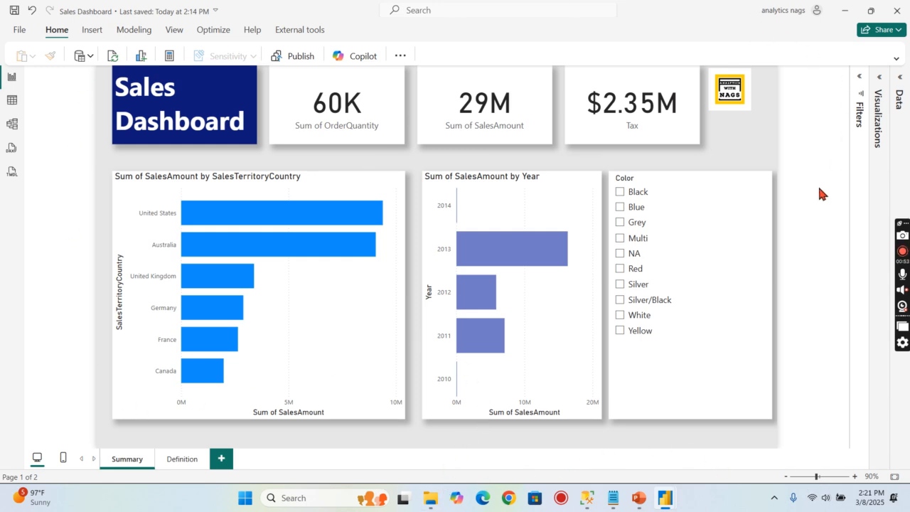
pyautogui.moveTo(762, 146)
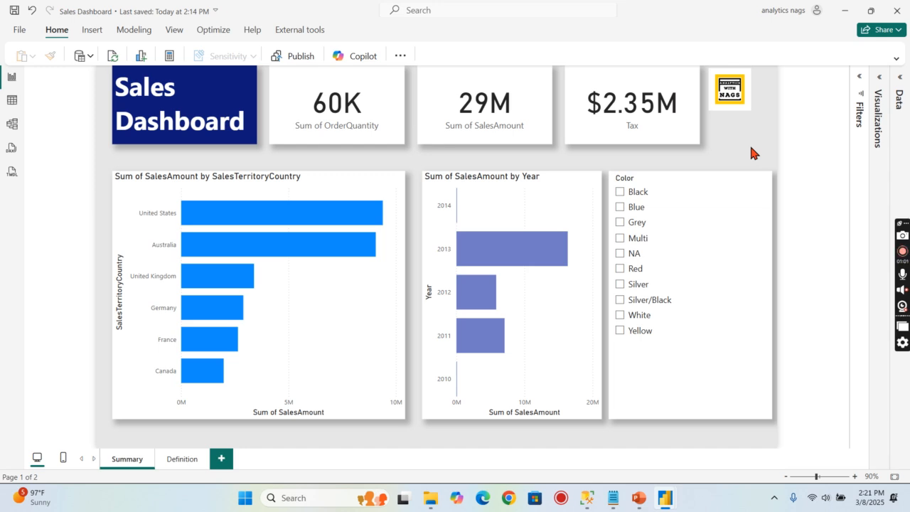
pyautogui.moveTo(894, 199)
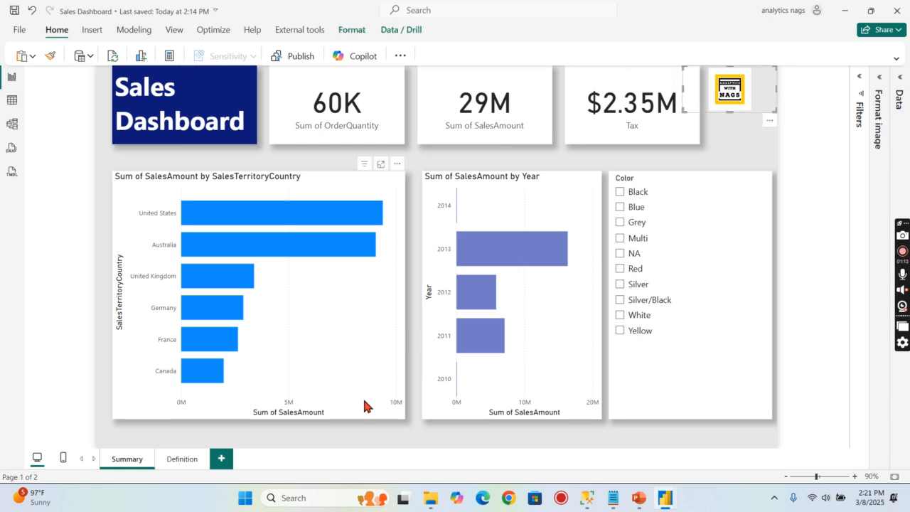
pyautogui.click(181, 459)
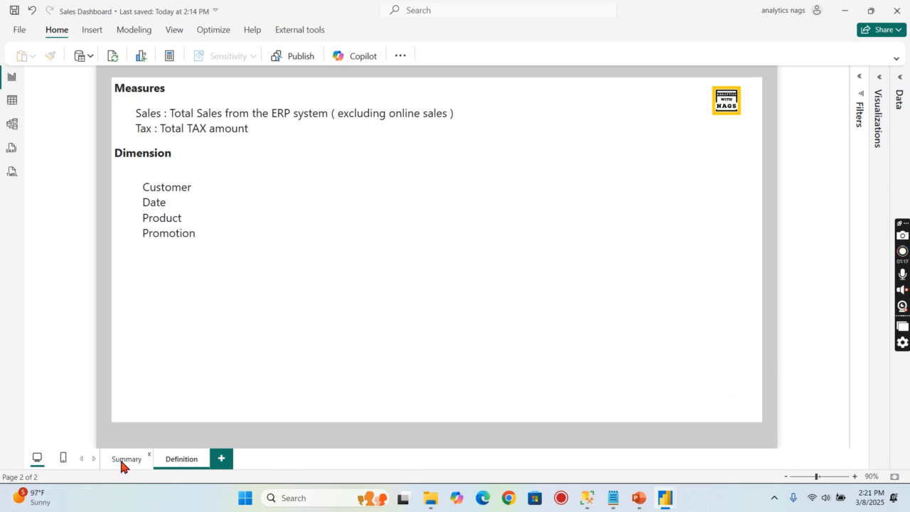
# Return the Sales Dashboard report to its Summary page
pyautogui.click(126, 459)
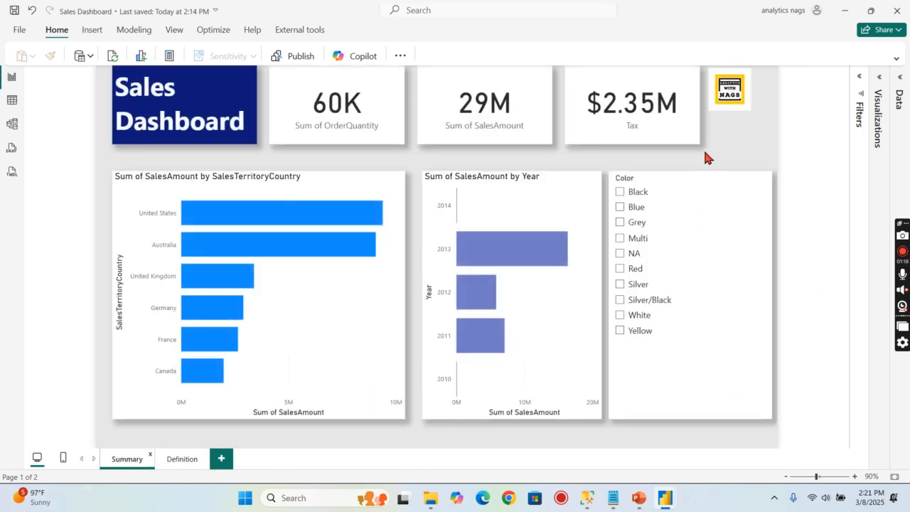
pyautogui.moveTo(602, 441)
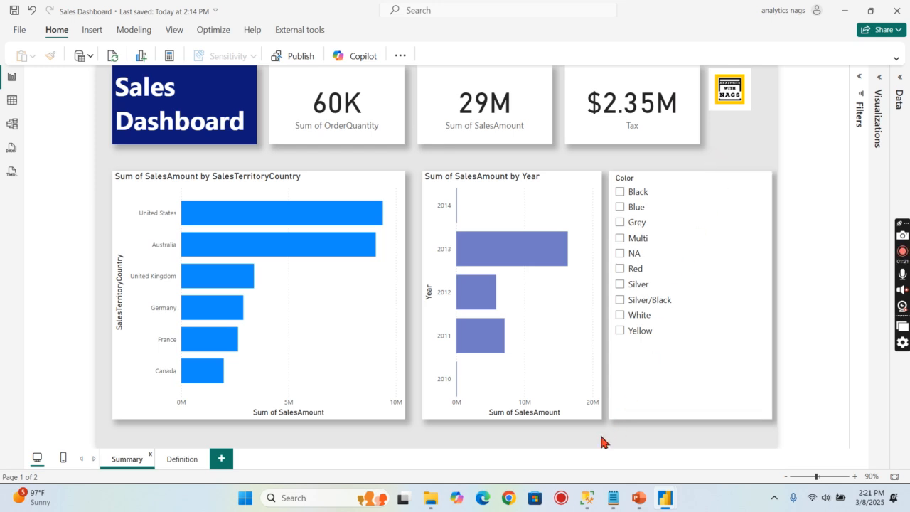
pyautogui.moveTo(435, 470)
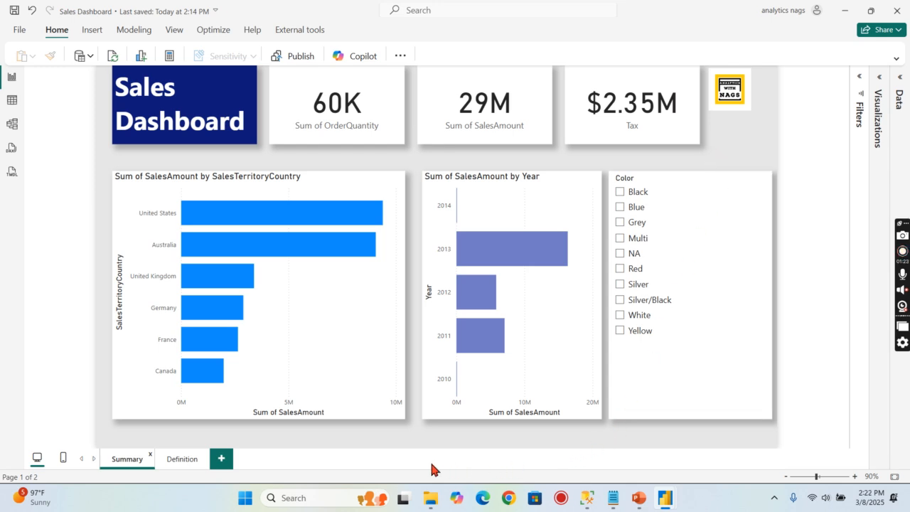
pyautogui.moveTo(445, 470)
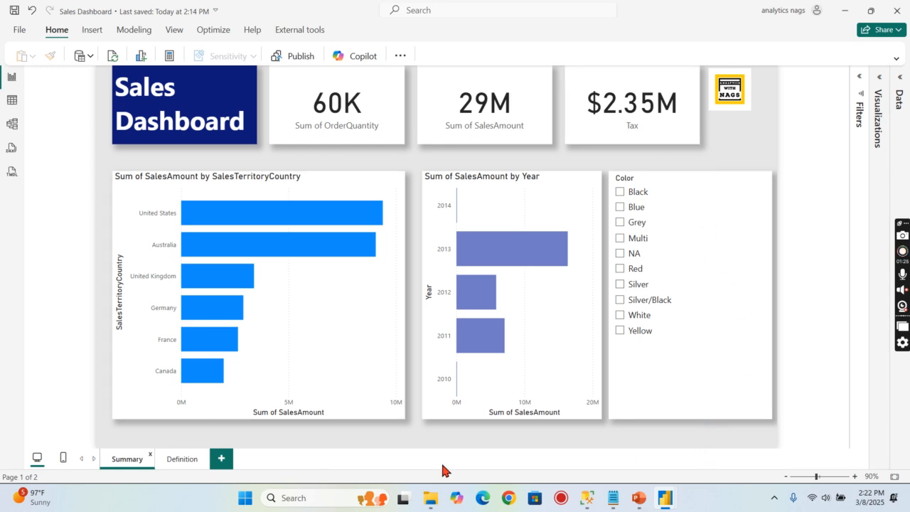
pyautogui.moveTo(755, 456)
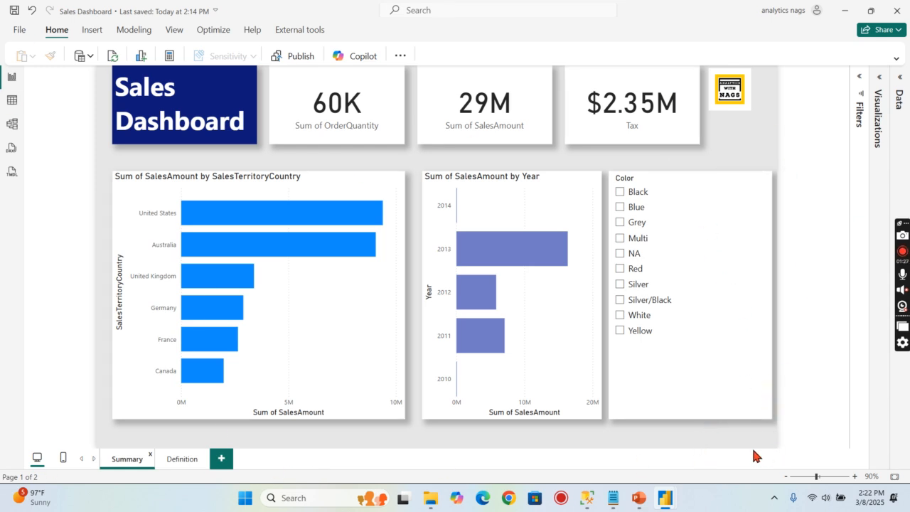
pyautogui.moveTo(334, 177)
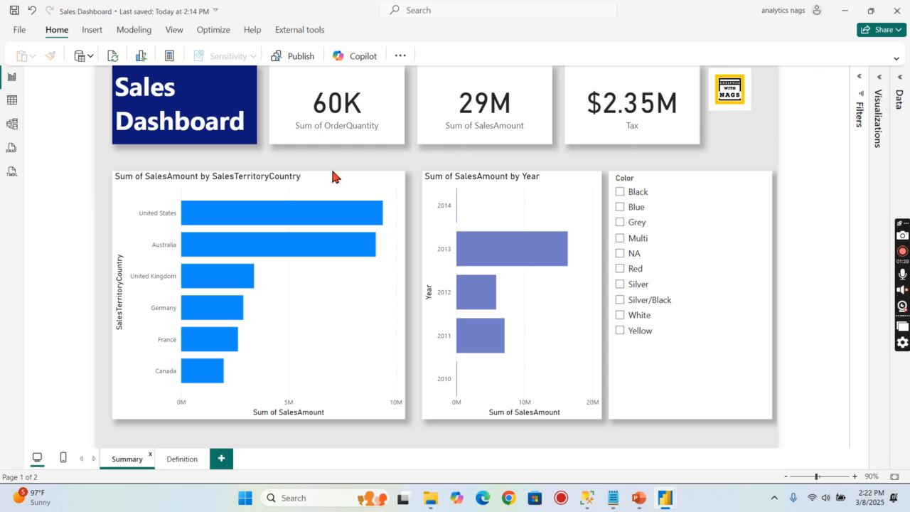
pyautogui.moveTo(824, 120)
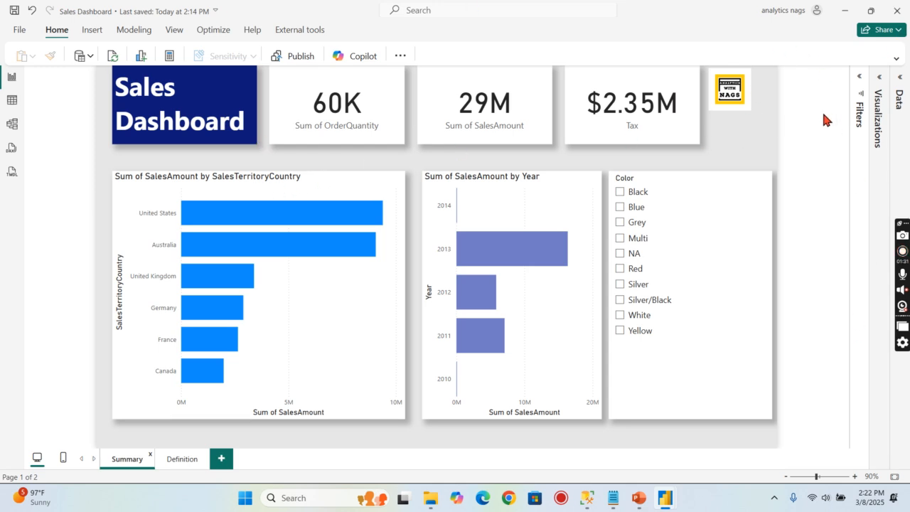
pyautogui.moveTo(773, 139)
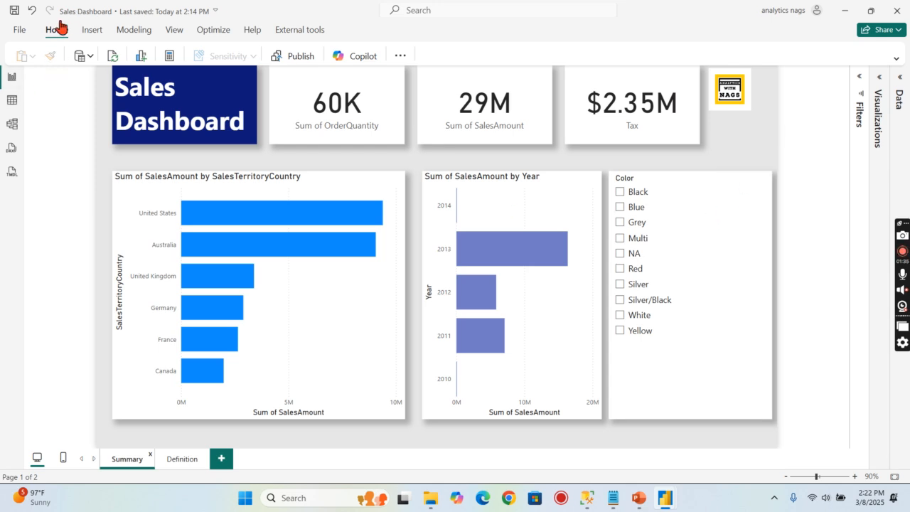
pyautogui.moveTo(75, 161)
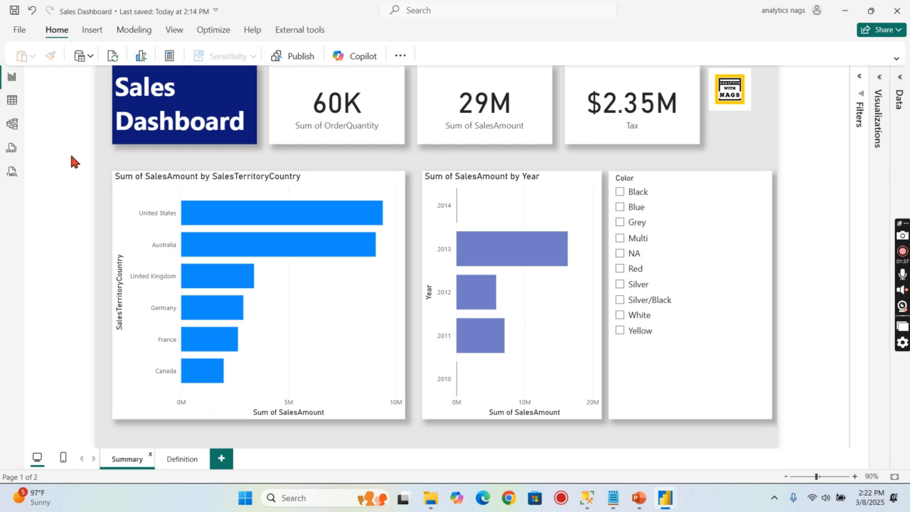
pyautogui.moveTo(808, 181)
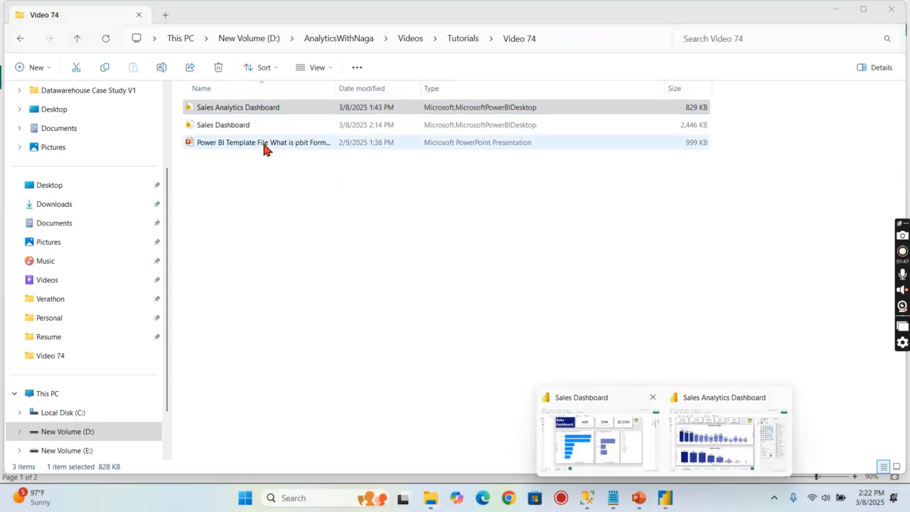
# Check the Sales Dashboard file's properties, confirming a 2.38 MB .pbix, then close them
pyautogui.click(223, 125)
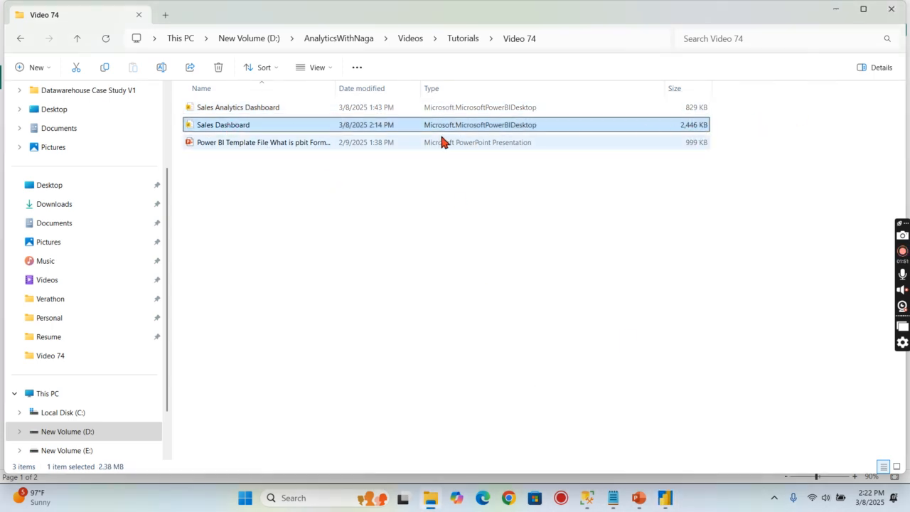
pyautogui.rightClick(223, 125)
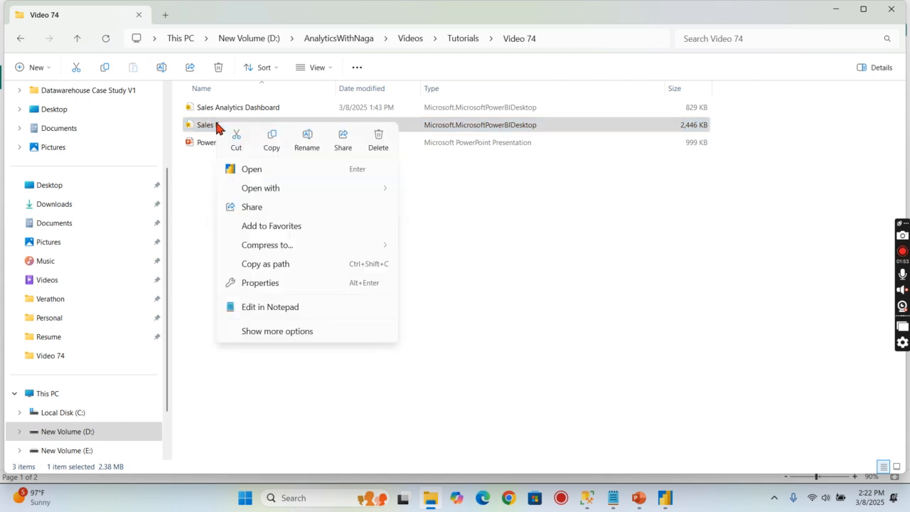
pyautogui.click(277, 331)
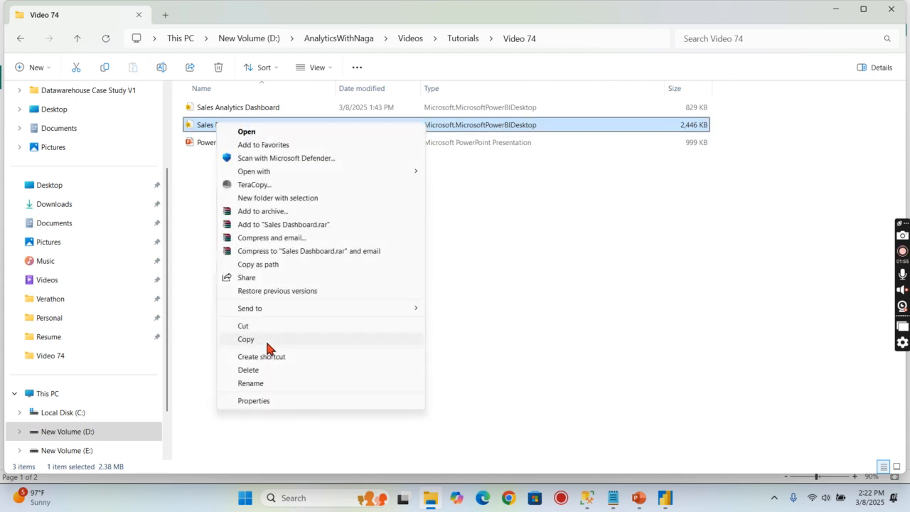
pyautogui.click(253, 400)
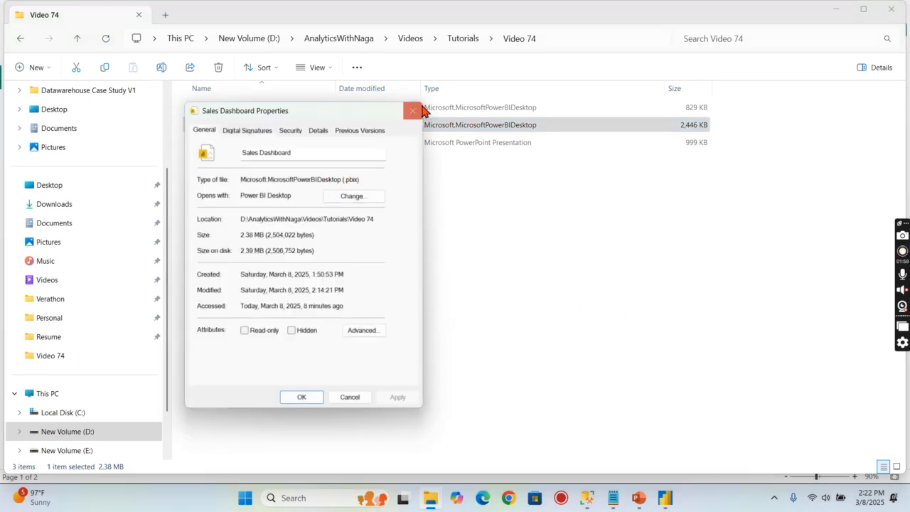
pyautogui.click(412, 111)
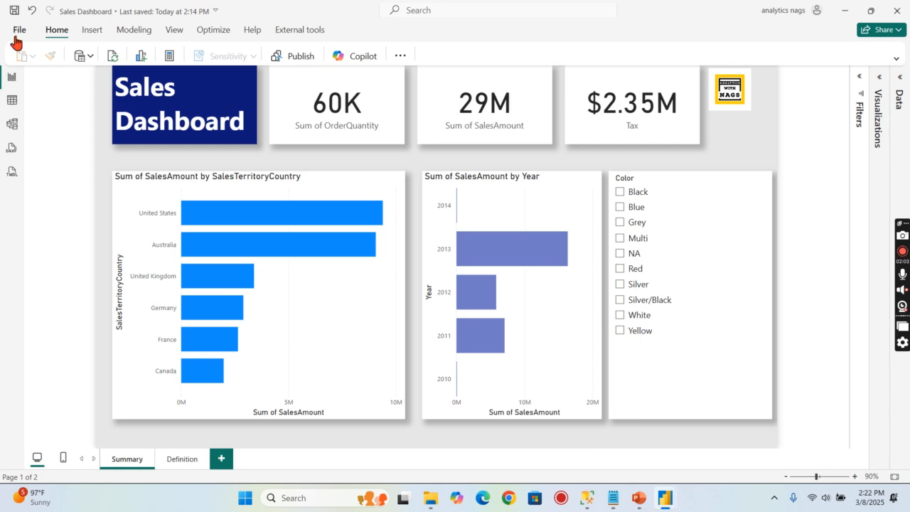
# Save the Sales Dashboard report as a .pbit Power BI template file
pyautogui.click(19, 29)
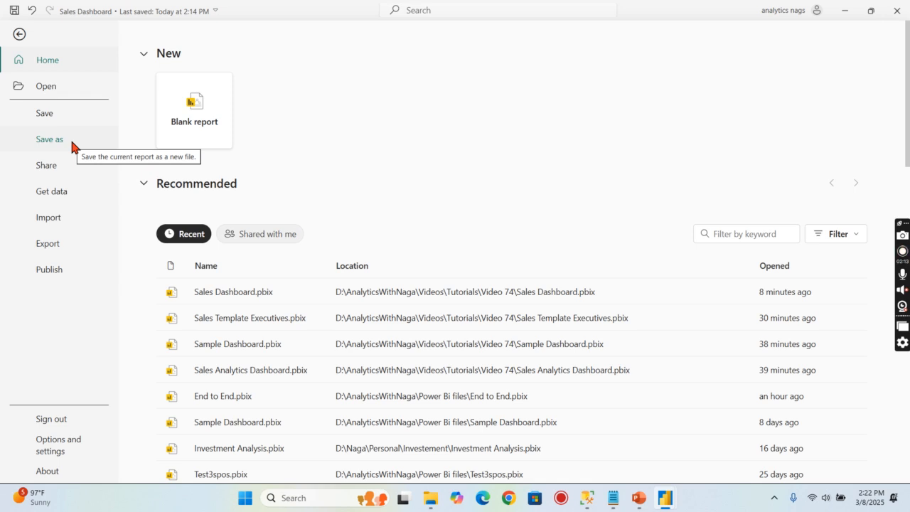
pyautogui.click(49, 138)
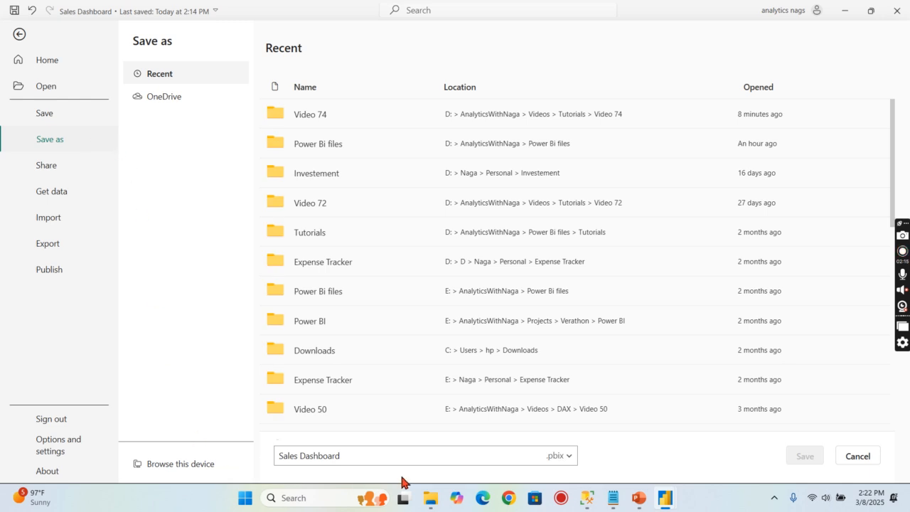
pyautogui.click(559, 456)
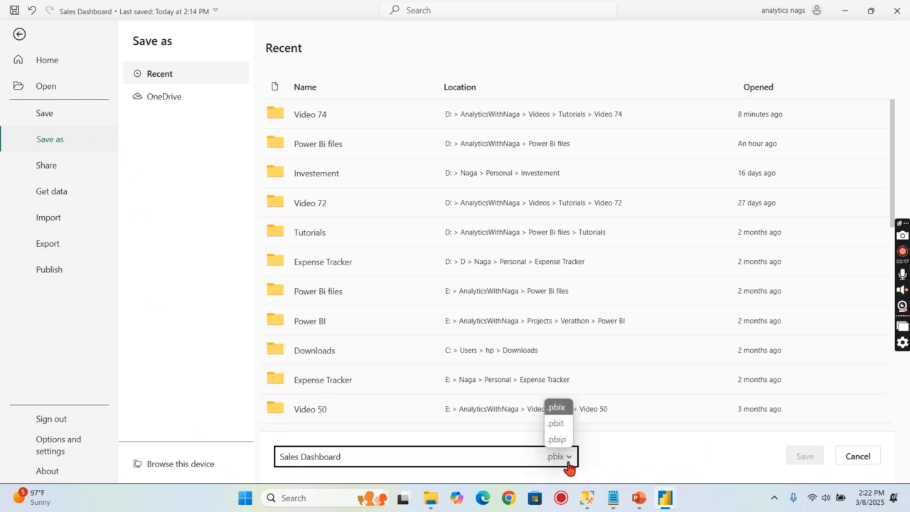
pyautogui.moveTo(555, 422)
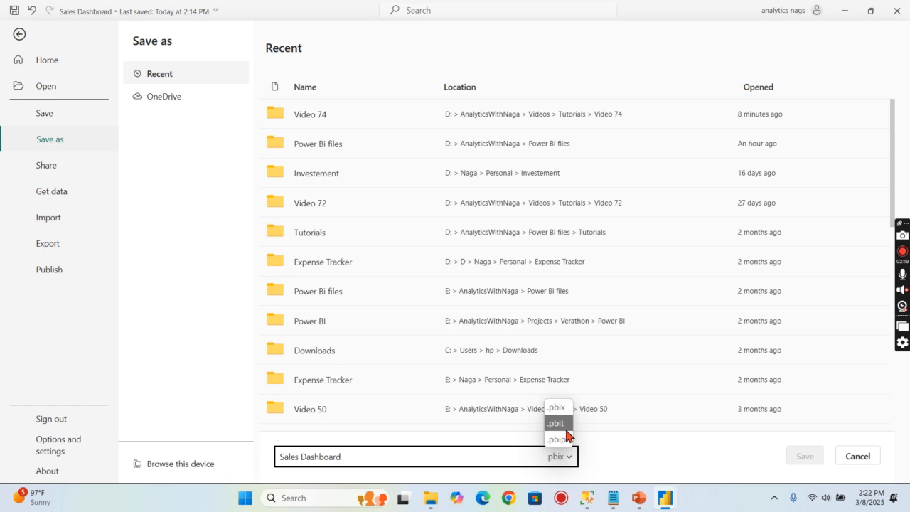
pyautogui.click(556, 422)
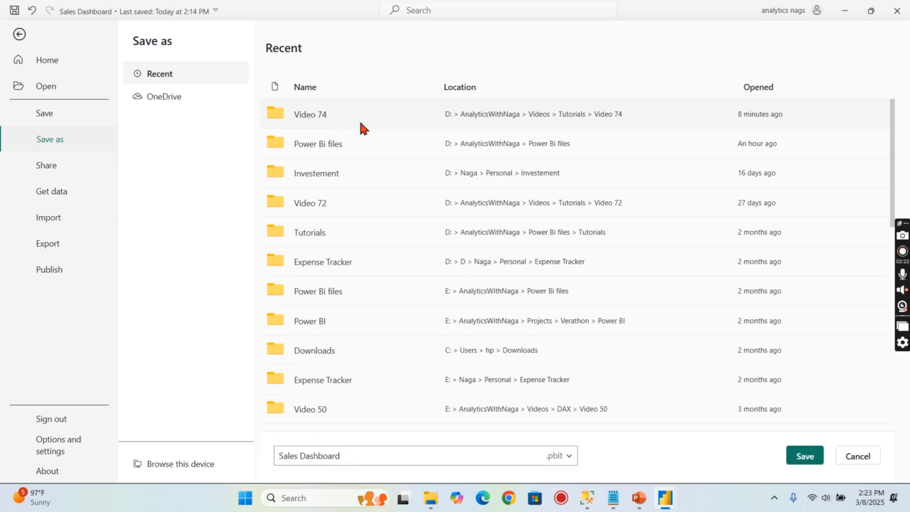
pyautogui.click(368, 456)
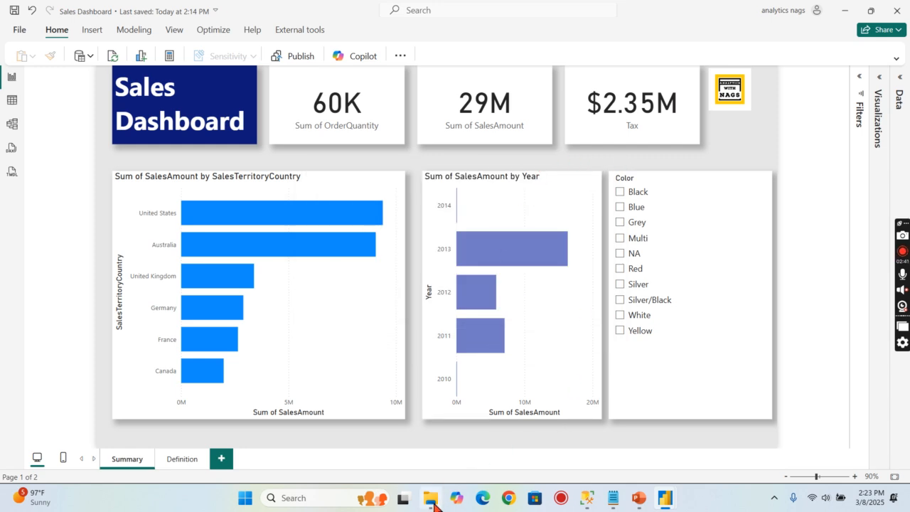
# Bring up the Video 74 folder and select Sales Dashboard to check its size
pyautogui.click(430, 497)
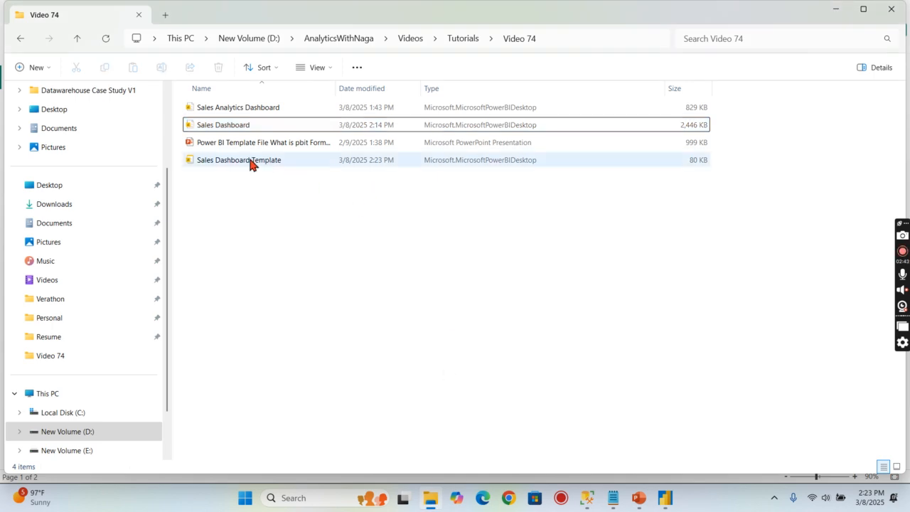
pyautogui.click(223, 124)
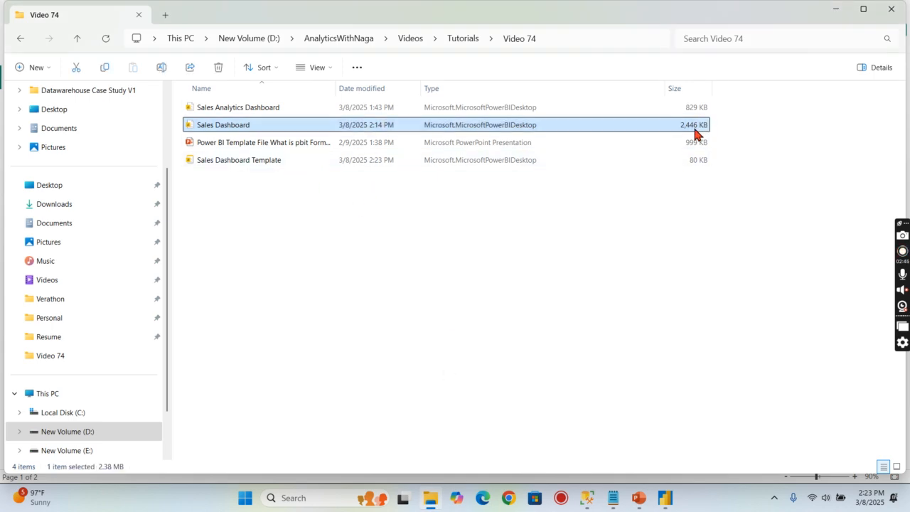
pyautogui.moveTo(693, 135)
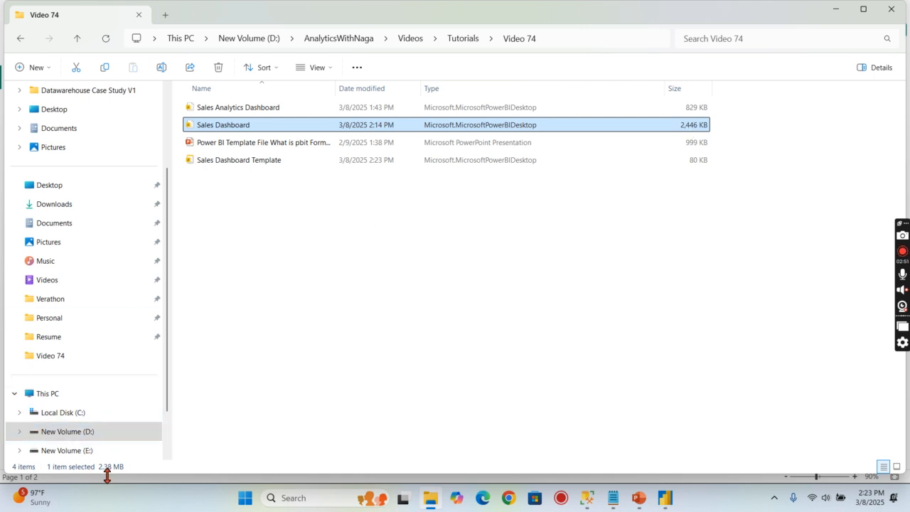
pyautogui.moveTo(454, 208)
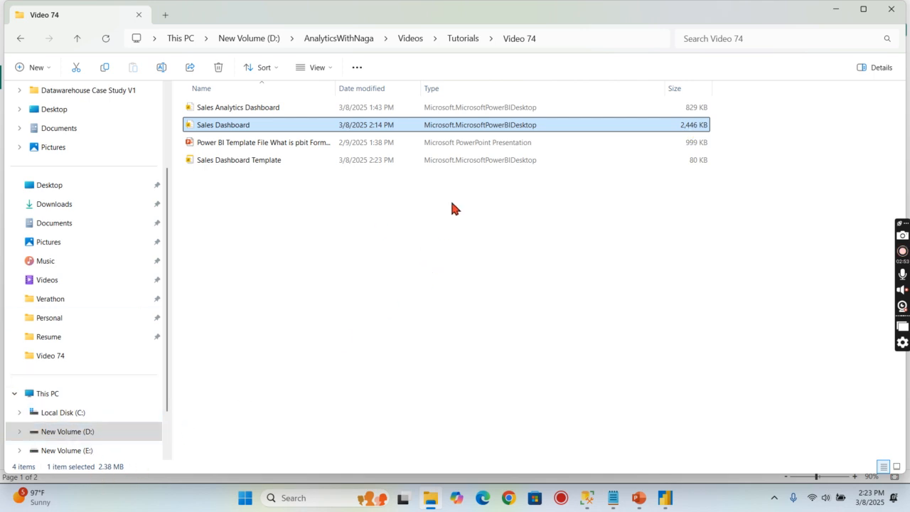
pyautogui.moveTo(242, 139)
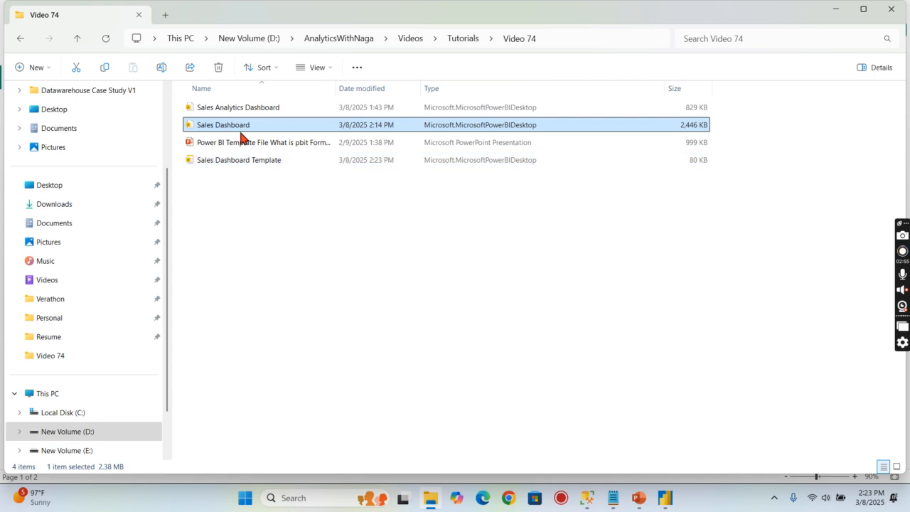
pyautogui.moveTo(249, 134)
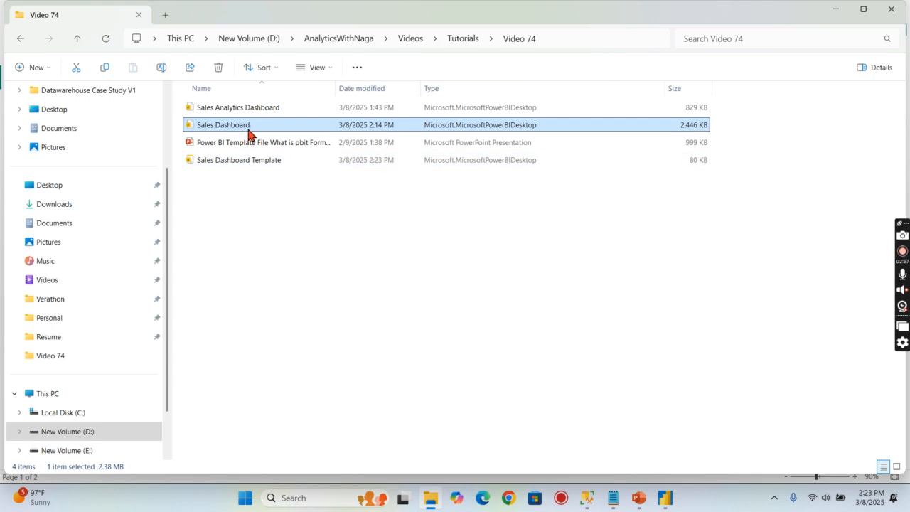
pyautogui.moveTo(249, 131)
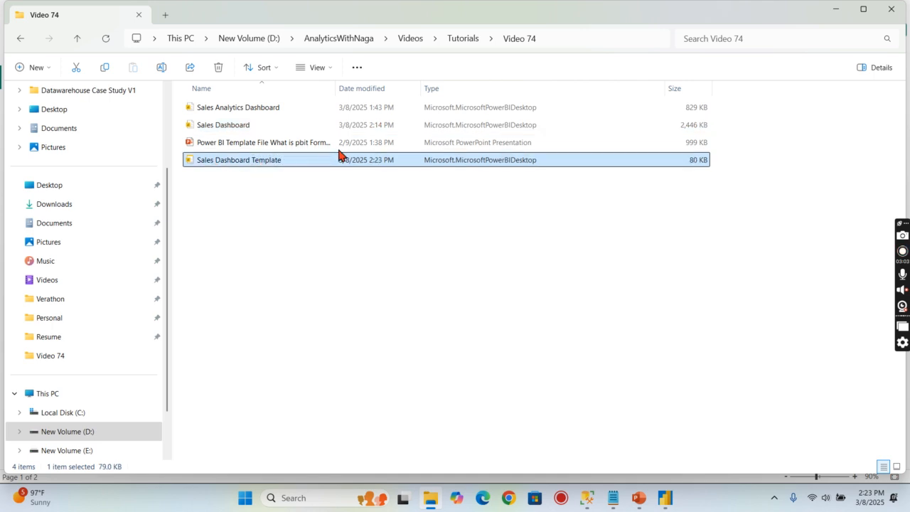
pyautogui.moveTo(674, 173)
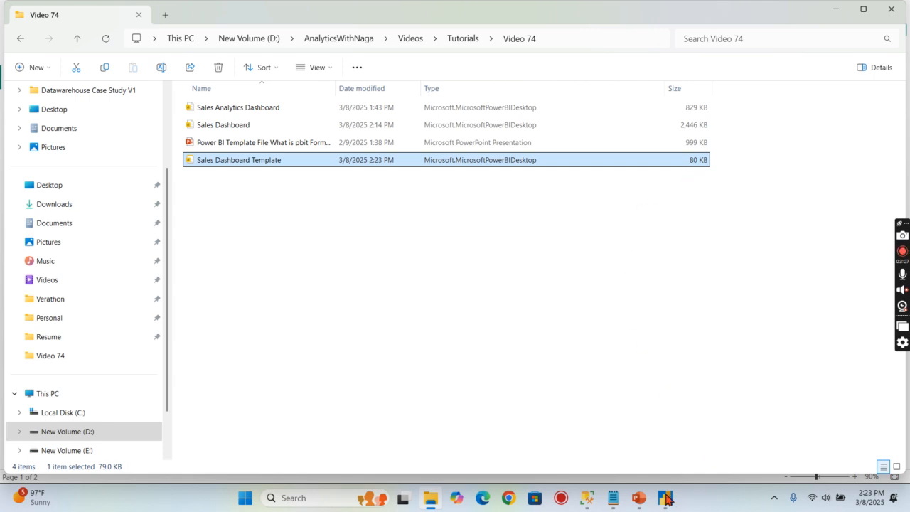
pyautogui.moveTo(665, 497)
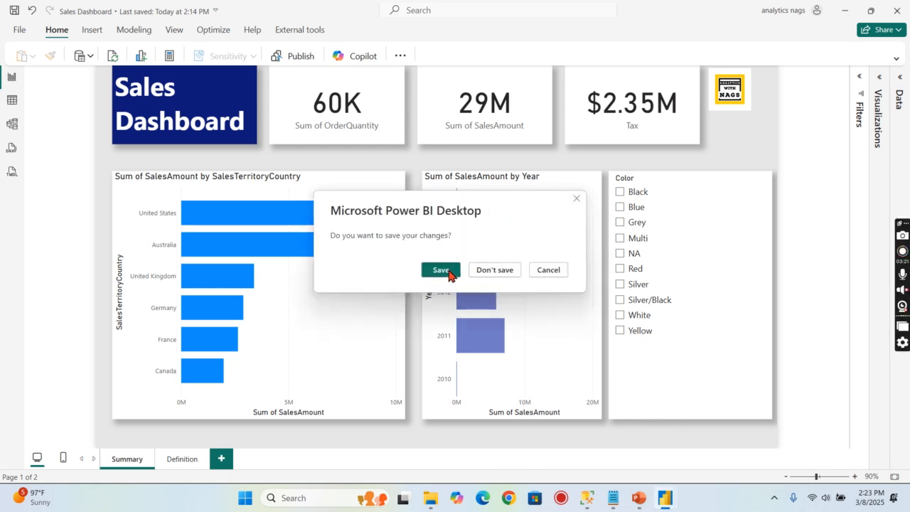
# Save Sales Dashboard's changes as it closes, then switch to Sales Analytics Dashboard
pyautogui.click(440, 269)
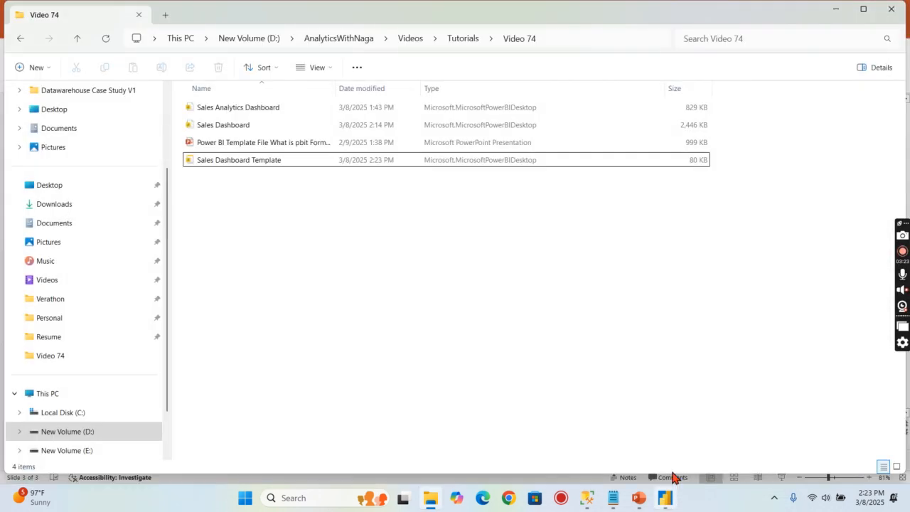
pyautogui.doubleClick(237, 107)
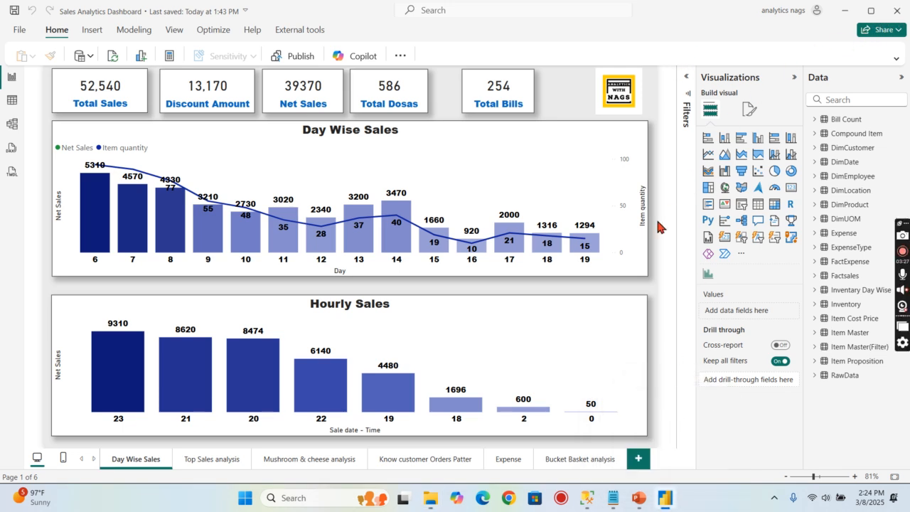
pyautogui.moveTo(453, 276)
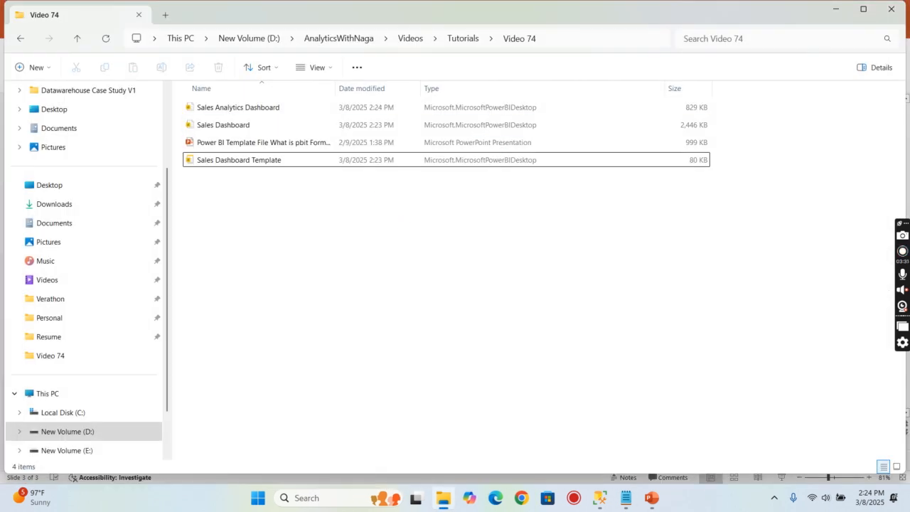
# Open the Sales Dashboard Template file from the Video 74 folder in Power BI
pyautogui.click(223, 124)
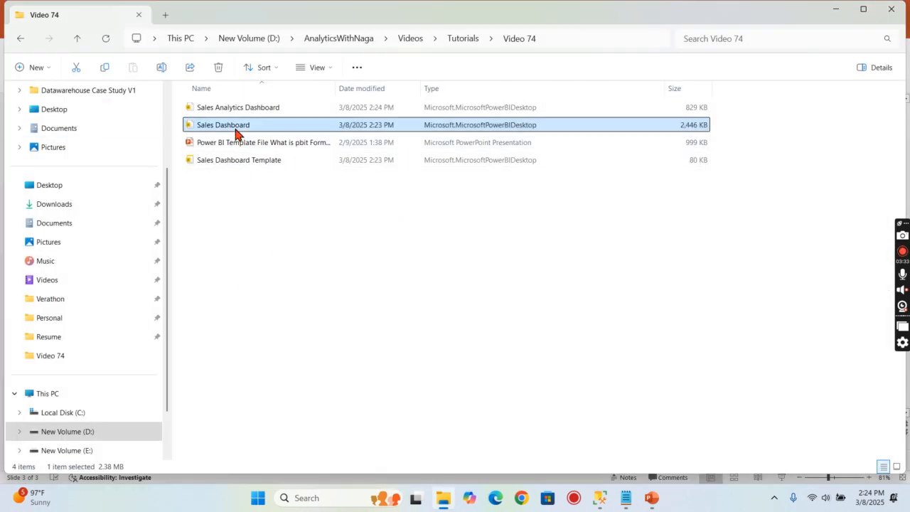
pyautogui.click(239, 159)
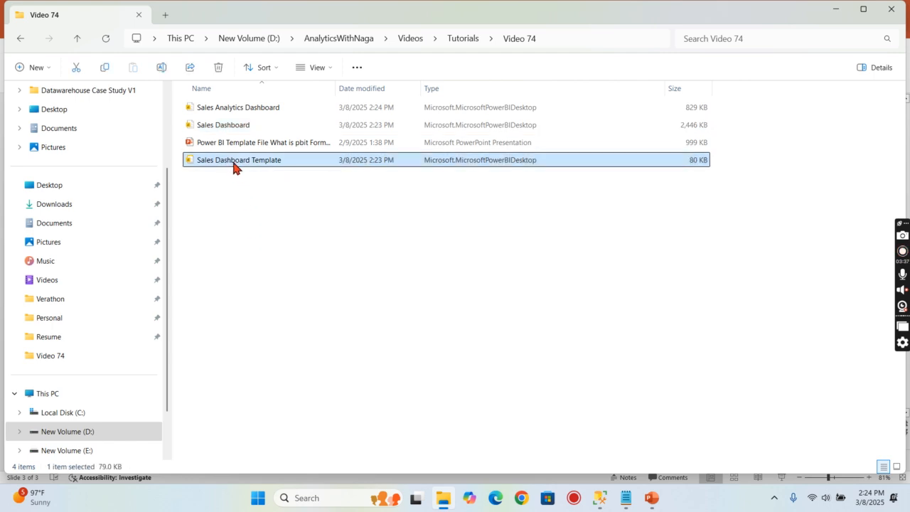
pyautogui.doubleClick(238, 159)
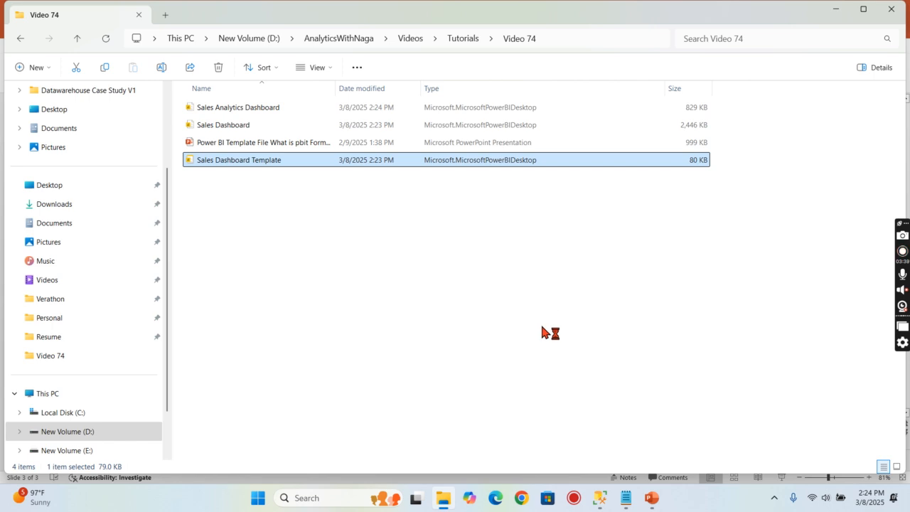
pyautogui.doubleClick(238, 159)
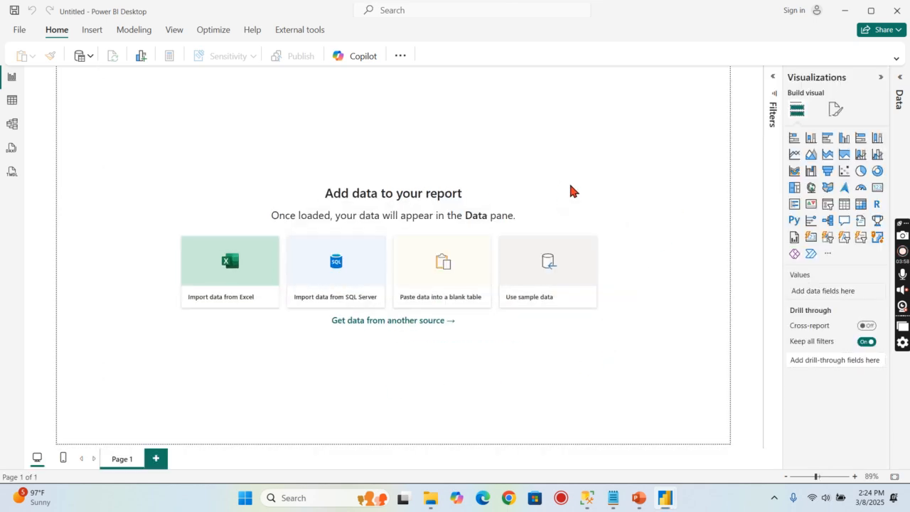
pyautogui.moveTo(530, 235)
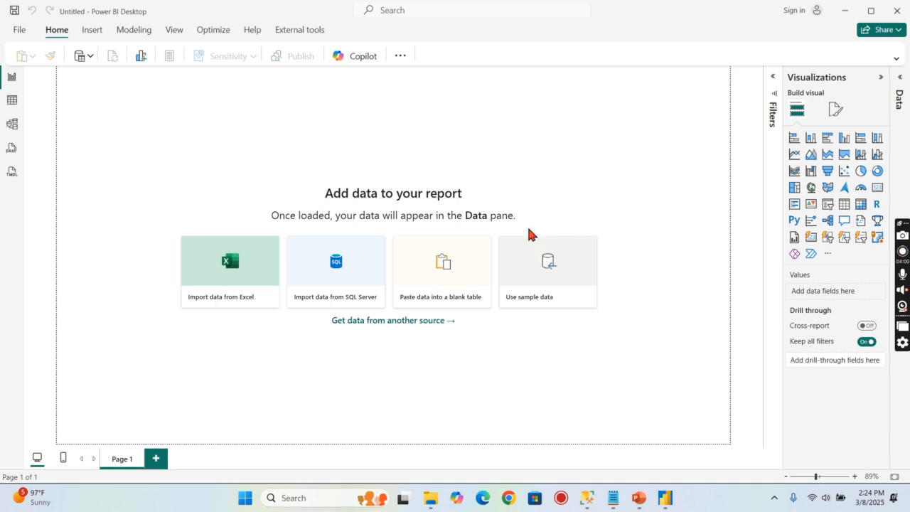
pyautogui.moveTo(619, 158)
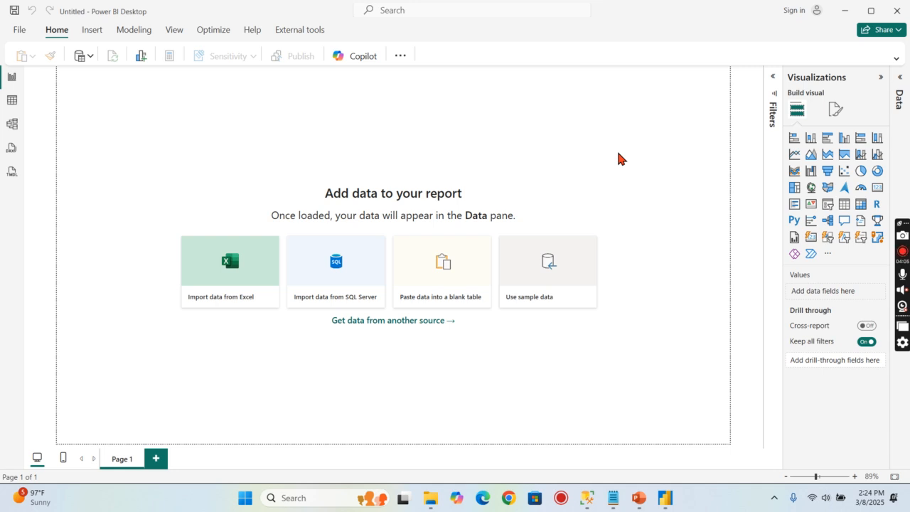
pyautogui.moveTo(601, 201)
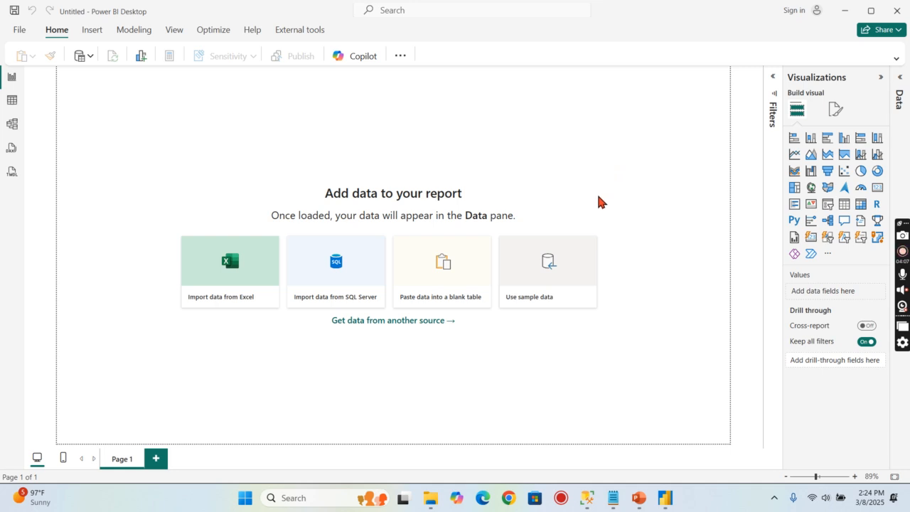
pyautogui.moveTo(668, 233)
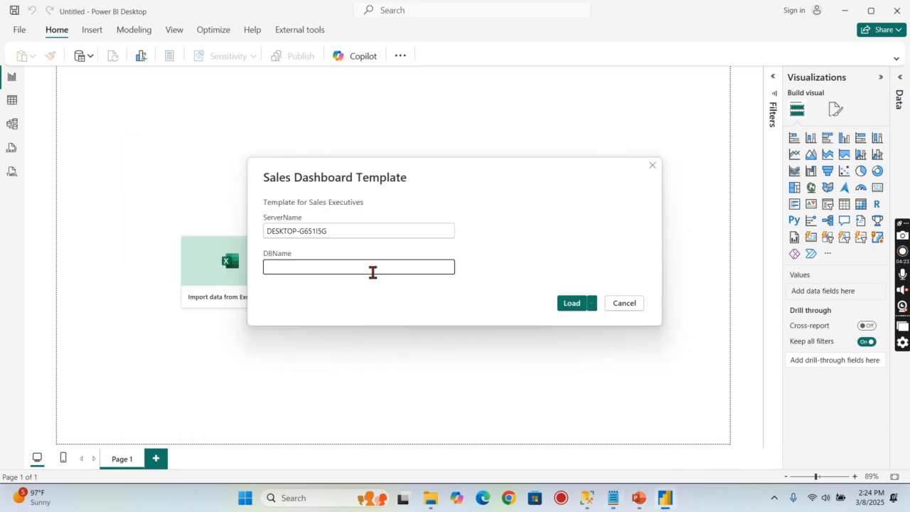
# Enter AdventureWorksDW2019 as the database name, verify the server name, and load
pyautogui.write('AdventureWorksDW2019')
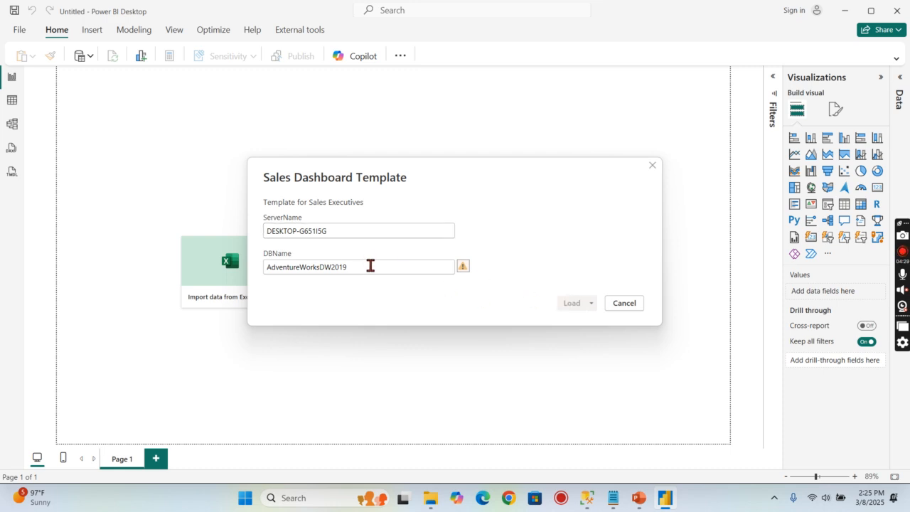
pyautogui.click(586, 497)
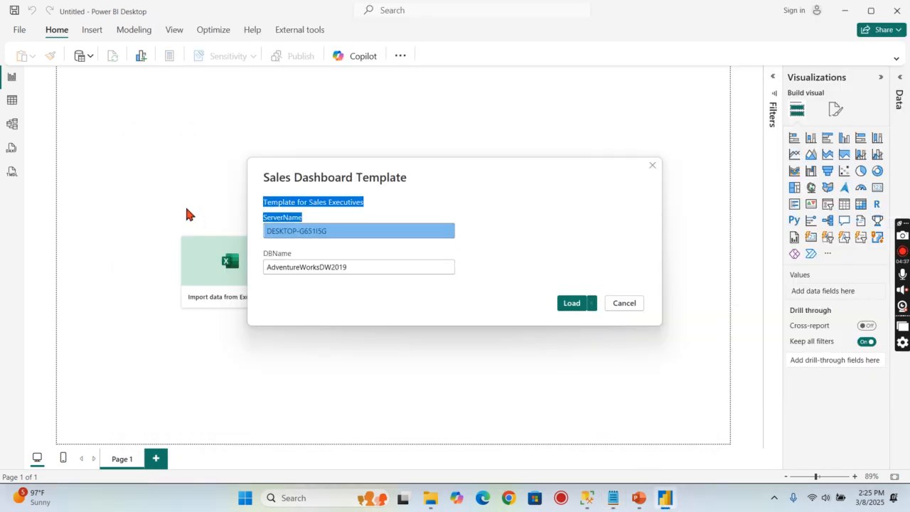
pyautogui.click(358, 230)
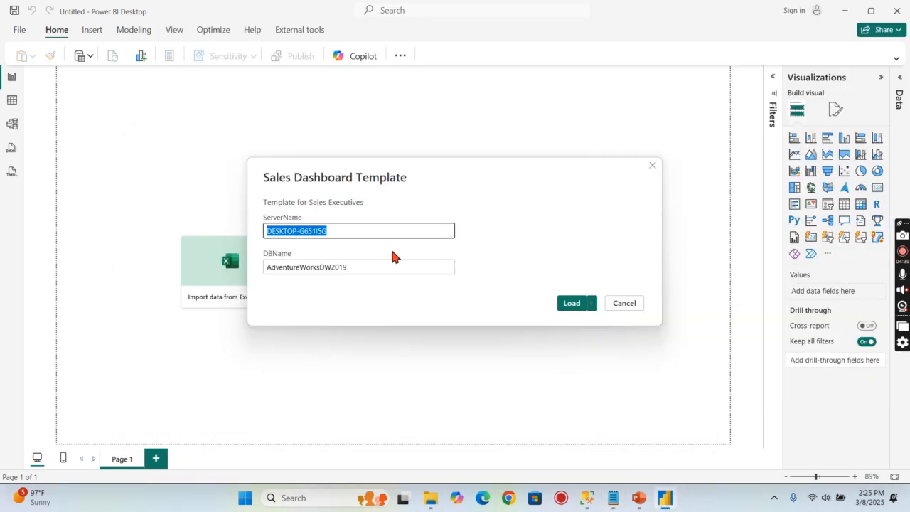
pyautogui.click(623, 302)
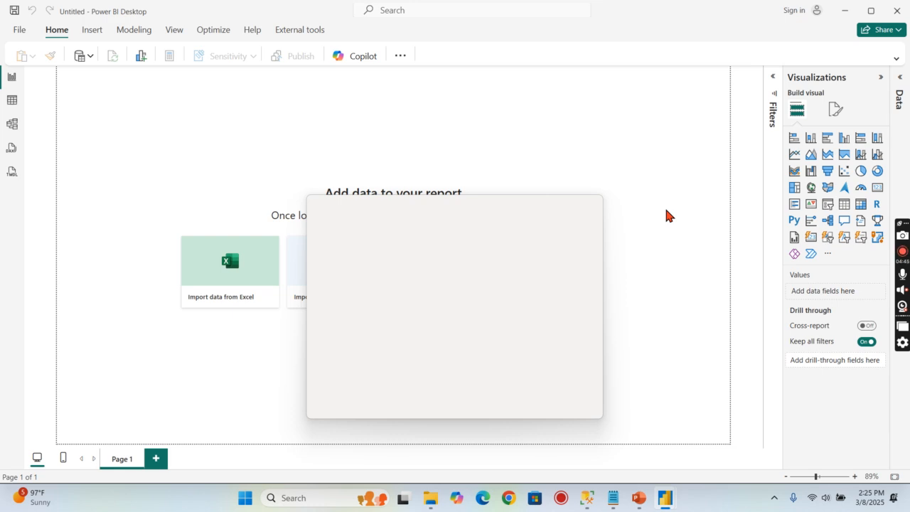
pyautogui.moveTo(164, 179)
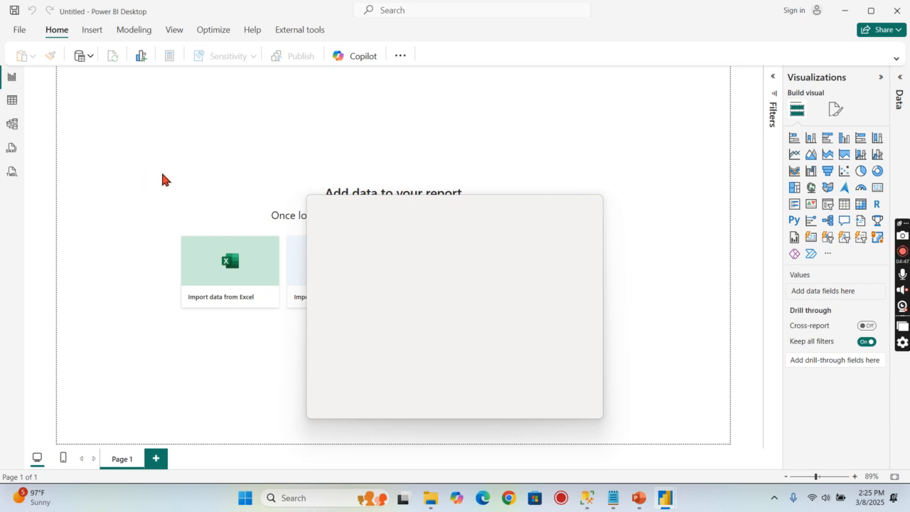
pyautogui.moveTo(737, 169)
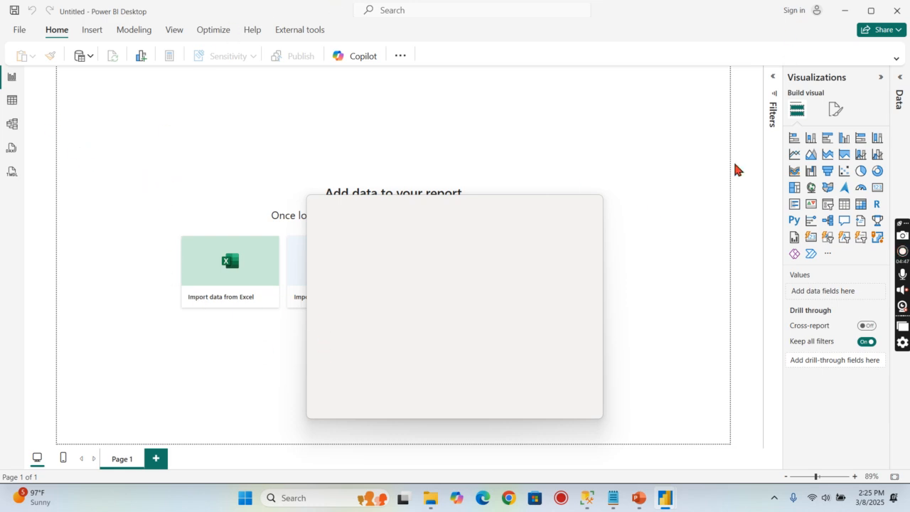
pyautogui.moveTo(680, 14)
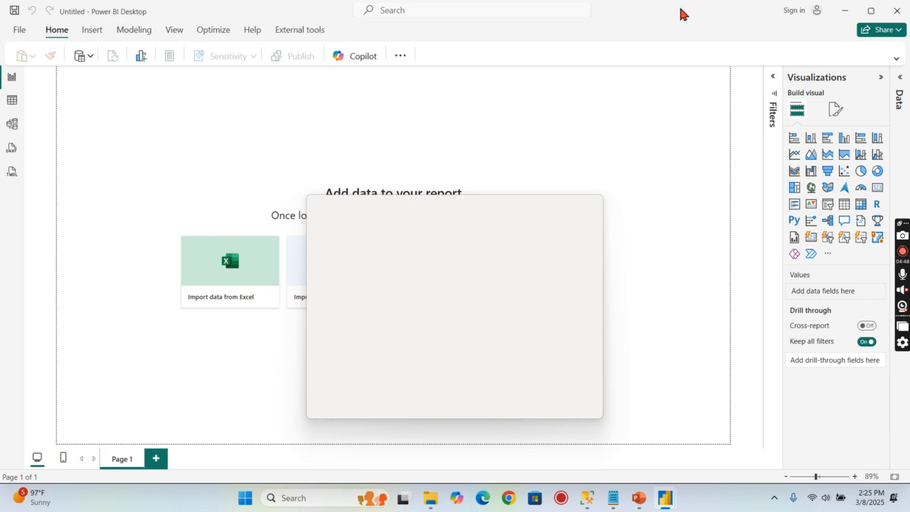
pyautogui.moveTo(638, 167)
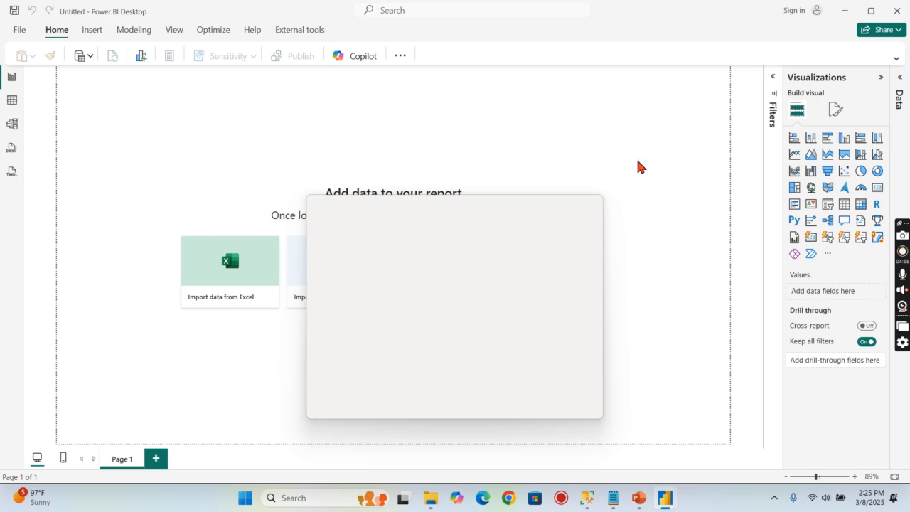
pyautogui.moveTo(654, 289)
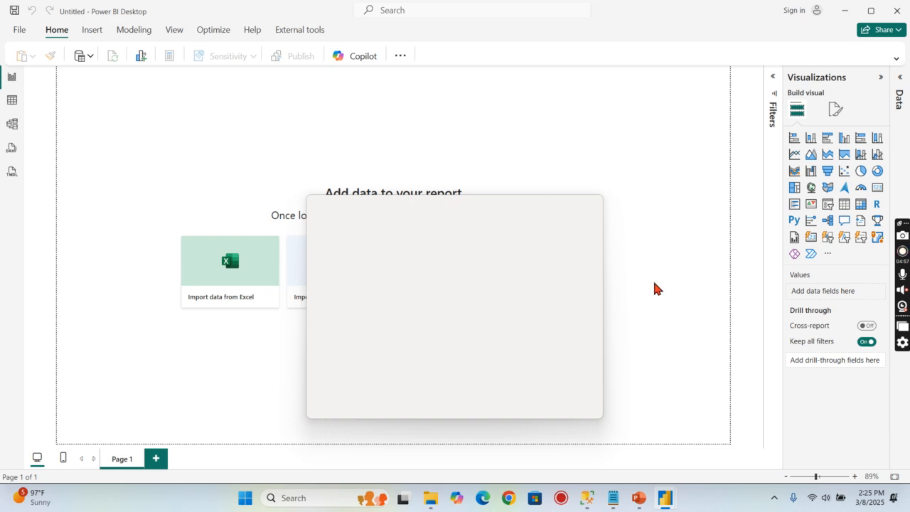
pyautogui.moveTo(667, 375)
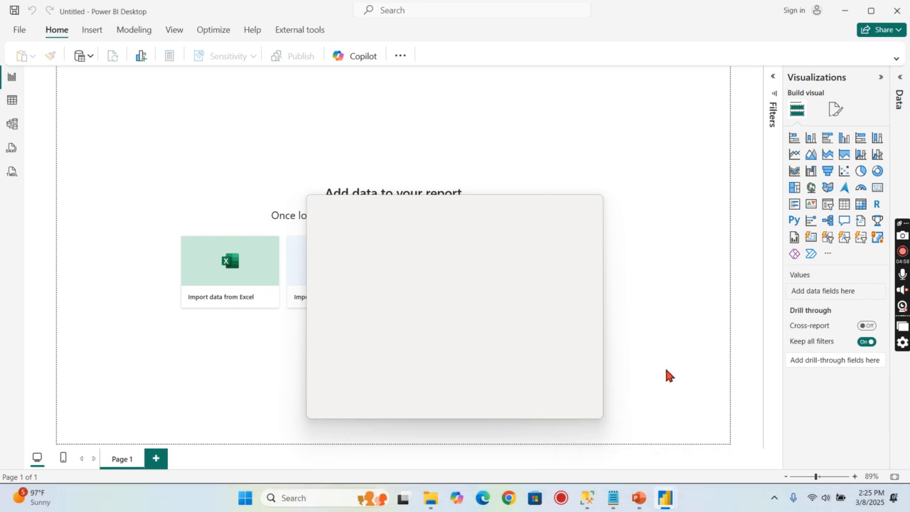
pyautogui.moveTo(664, 498)
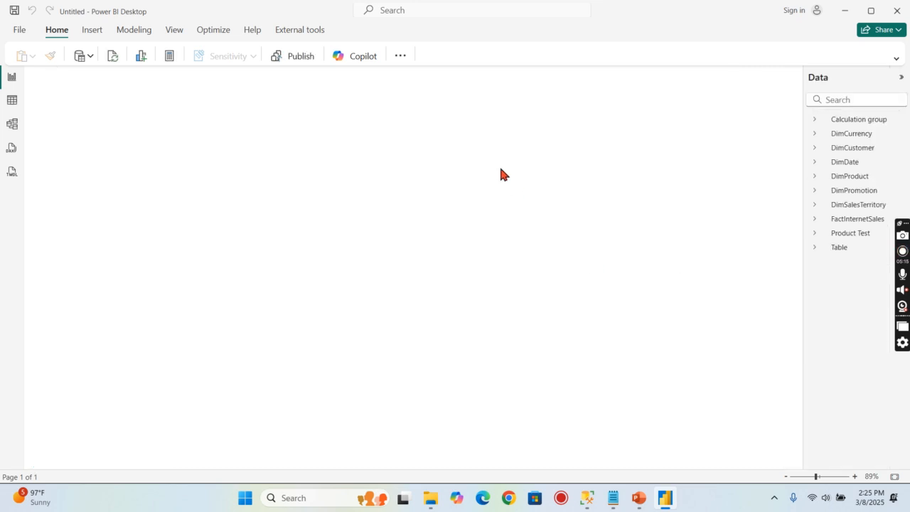
# Return to the loaded untitled report and view its Summary page visuals
pyautogui.click(221, 457)
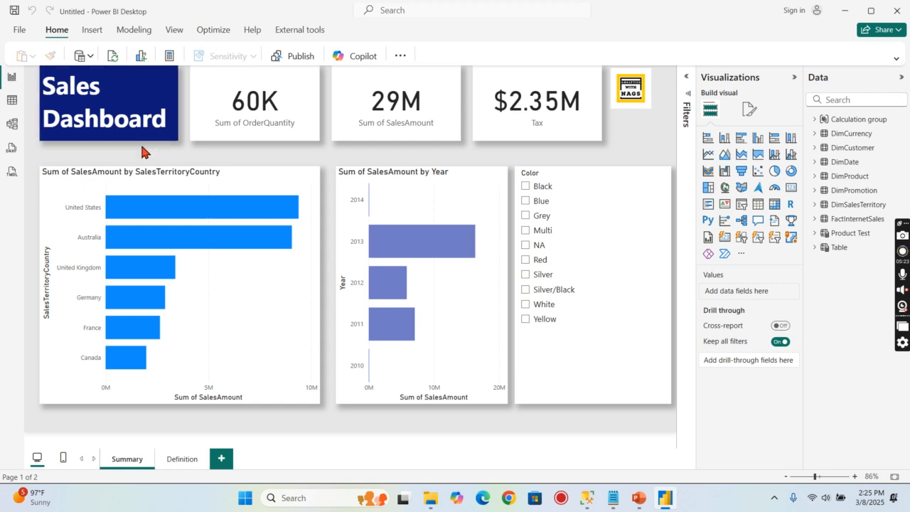
pyautogui.moveTo(76, 19)
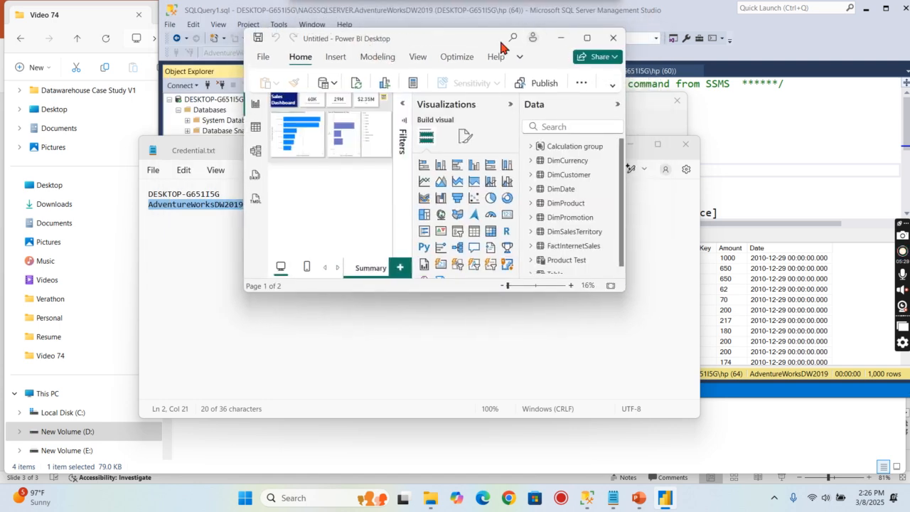
pyautogui.click(586, 38)
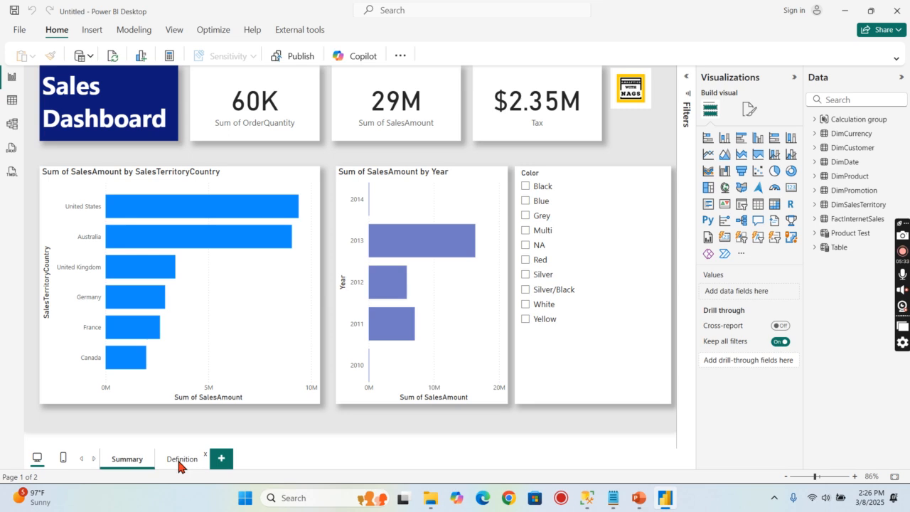
pyautogui.click(127, 458)
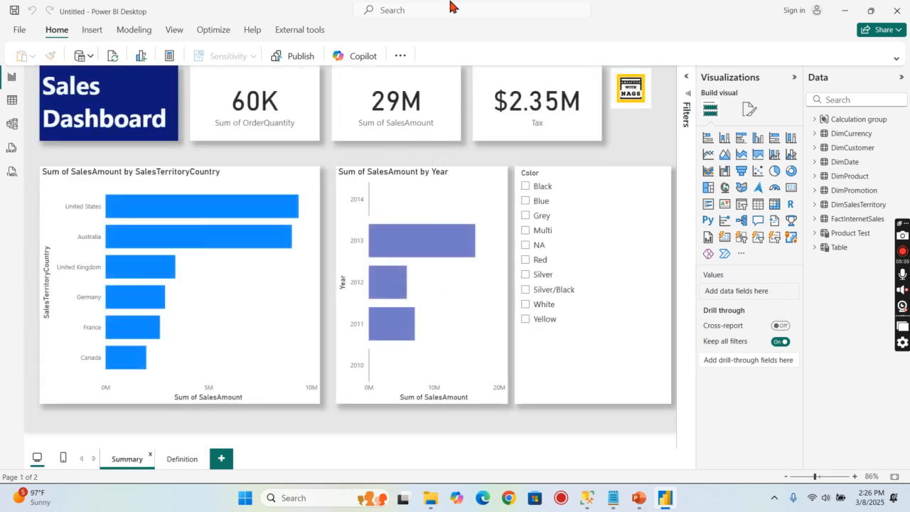
pyautogui.moveTo(567, 439)
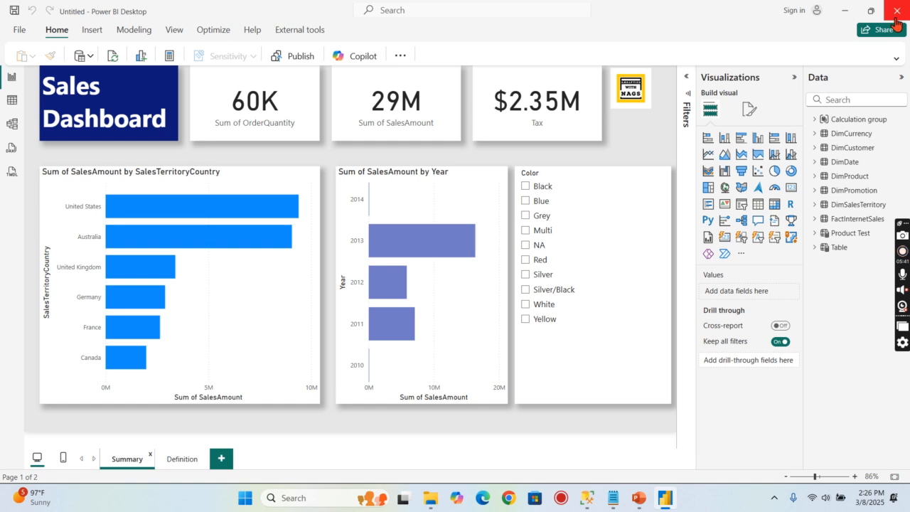
pyautogui.moveTo(613, 157)
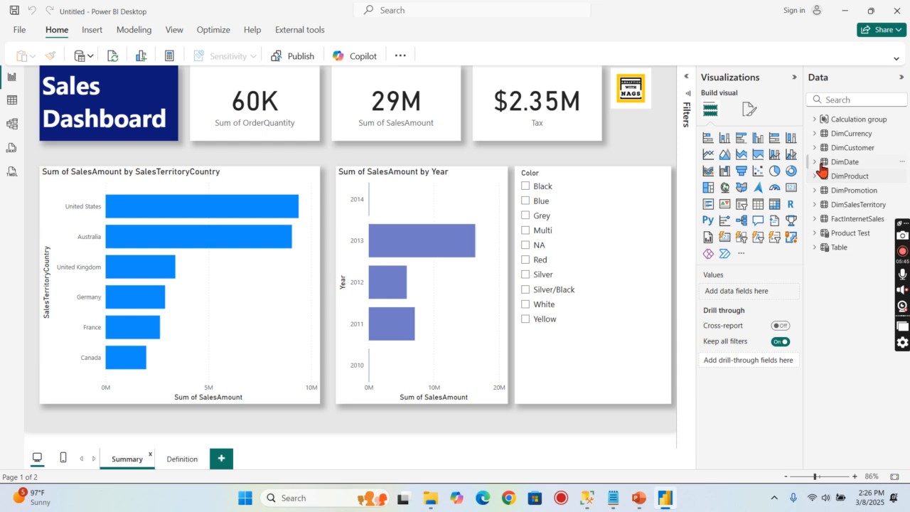
pyautogui.moveTo(631, 149)
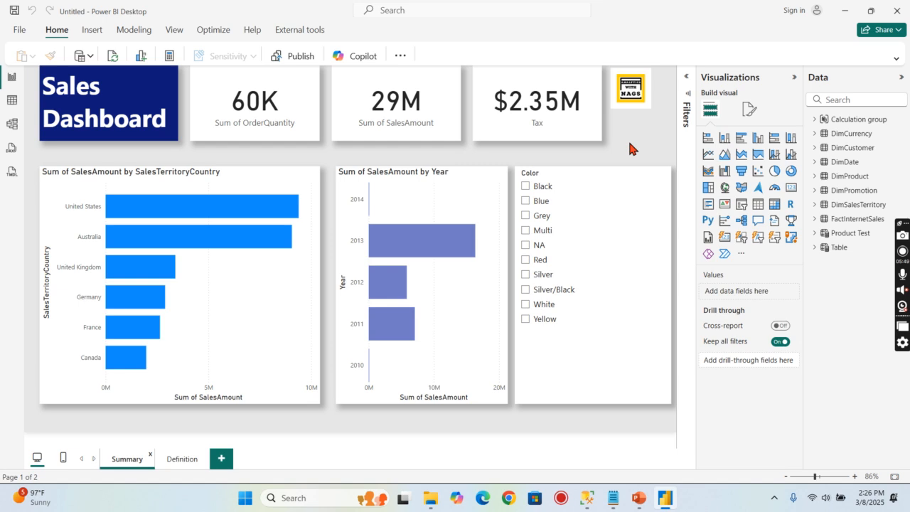
pyautogui.moveTo(814, 218)
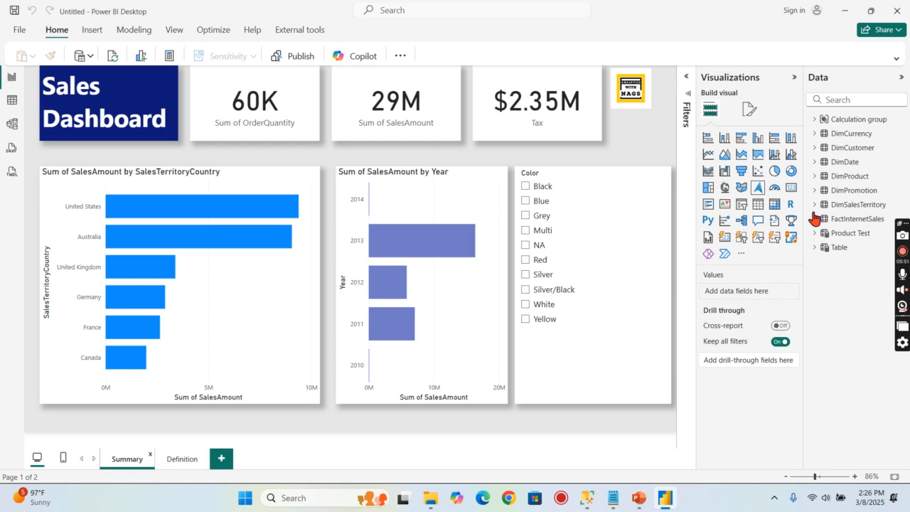